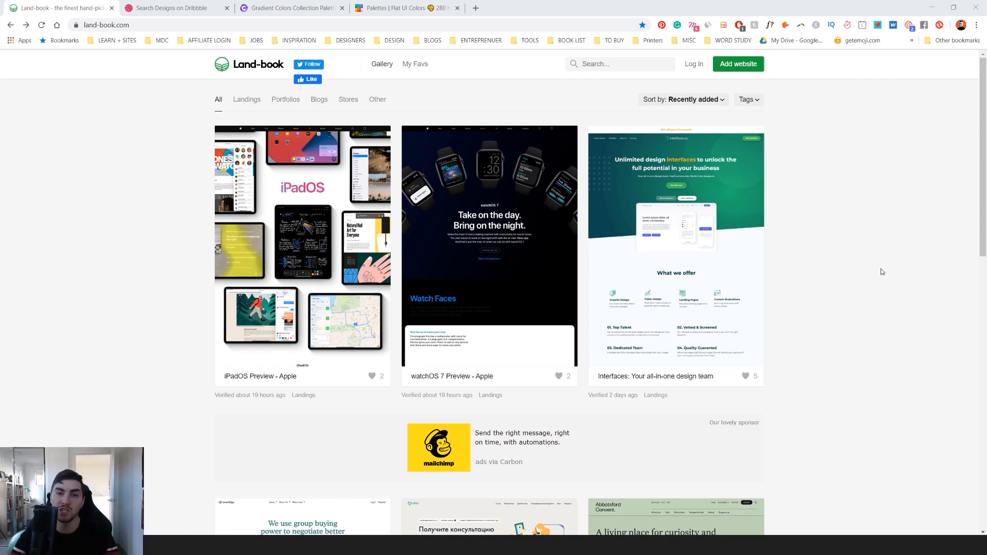
Step: Browse the Land-book gallery and open the Quarkly site, capturing its headline into Snagit
scroll(down, 3)
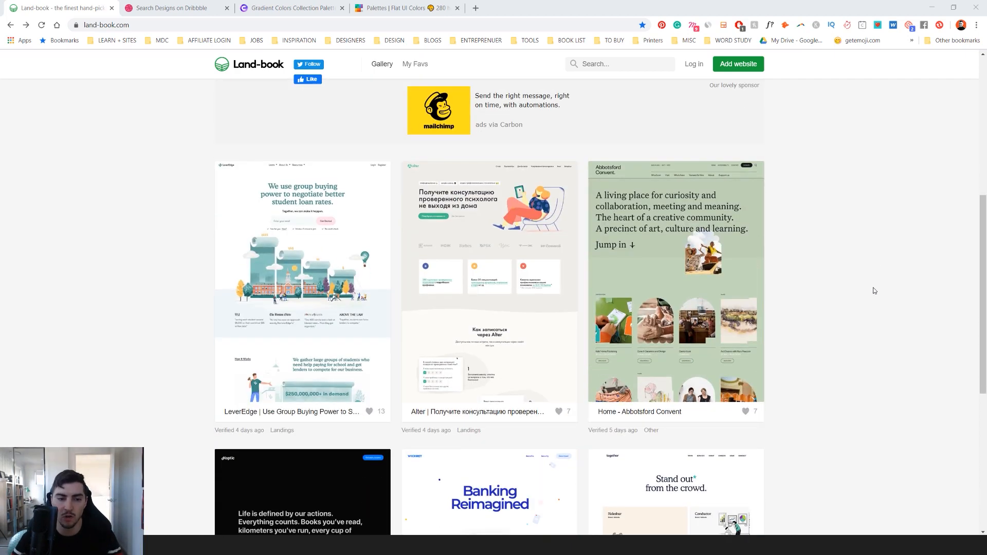
scroll(down, 3)
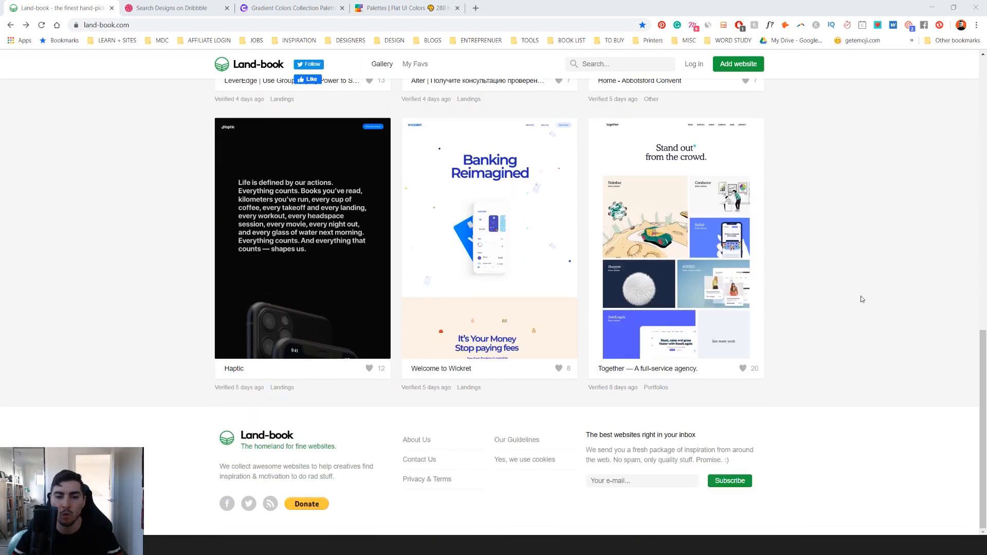
scroll(down, 3)
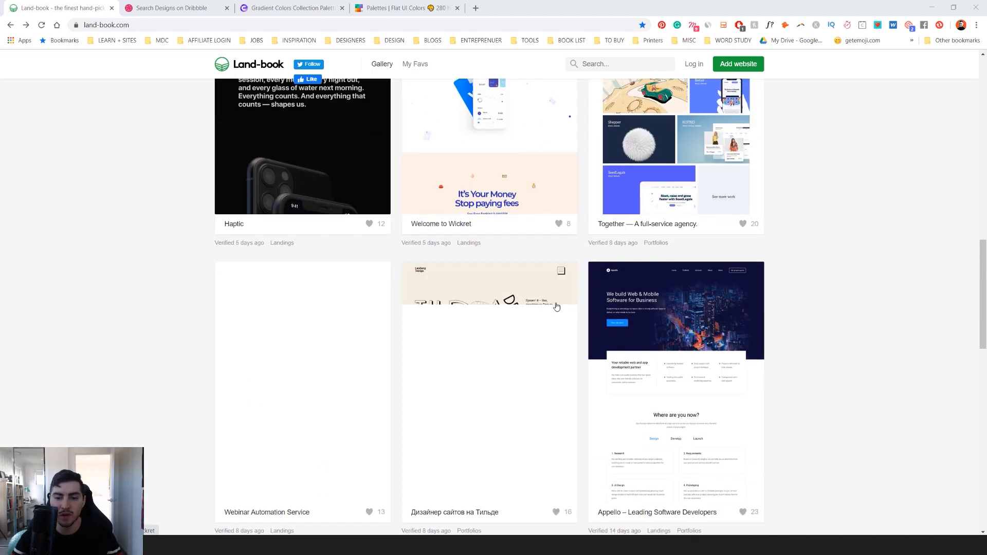
scroll(down, 3)
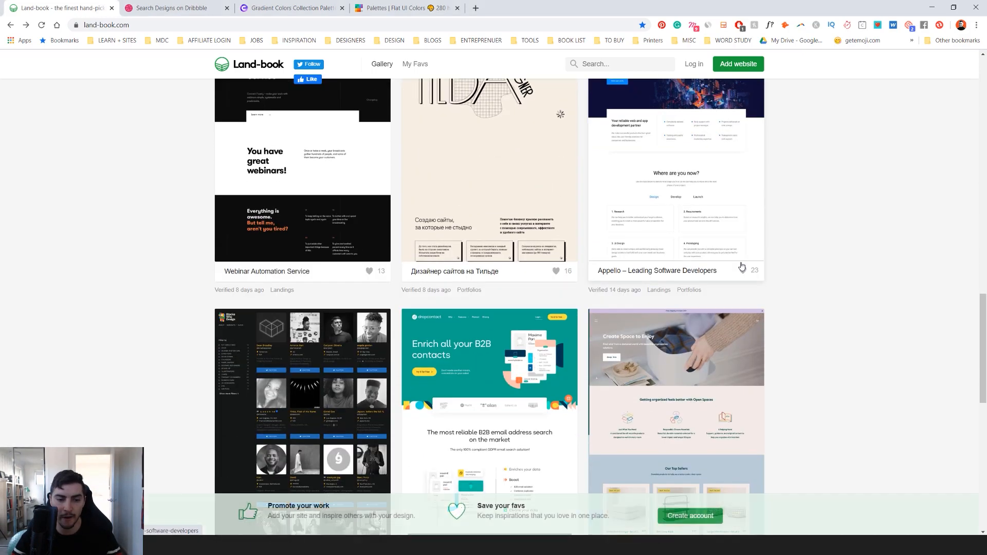
scroll(down, 3)
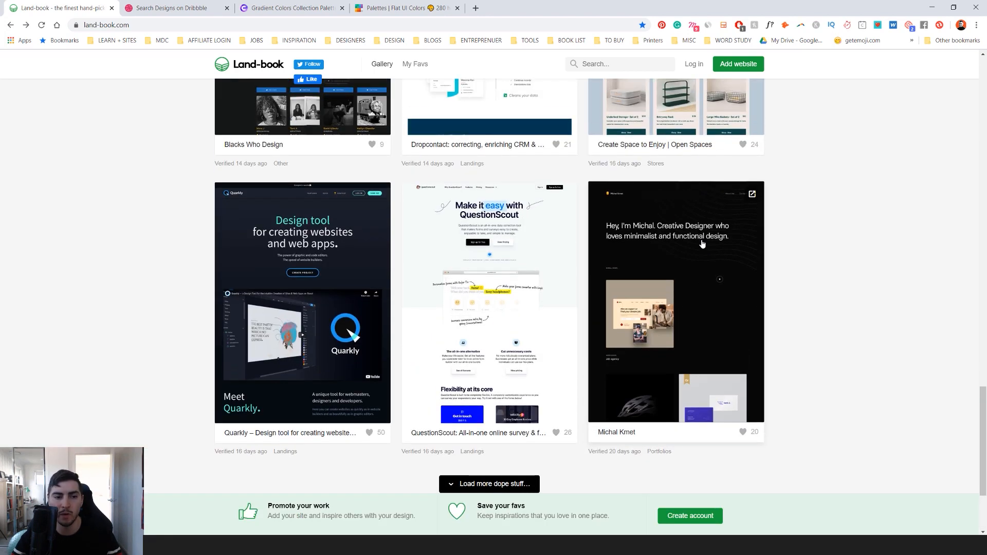
click(302, 309)
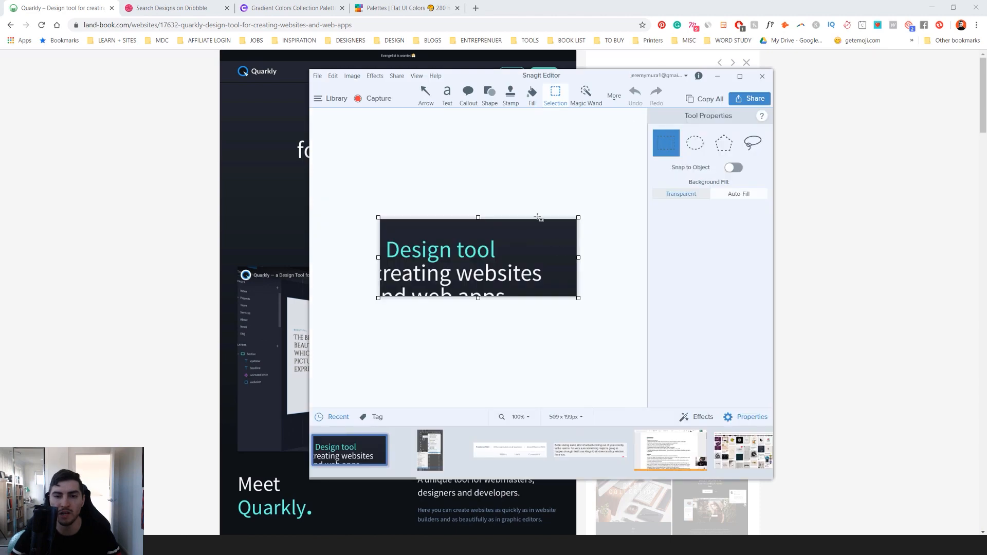
click(761, 75)
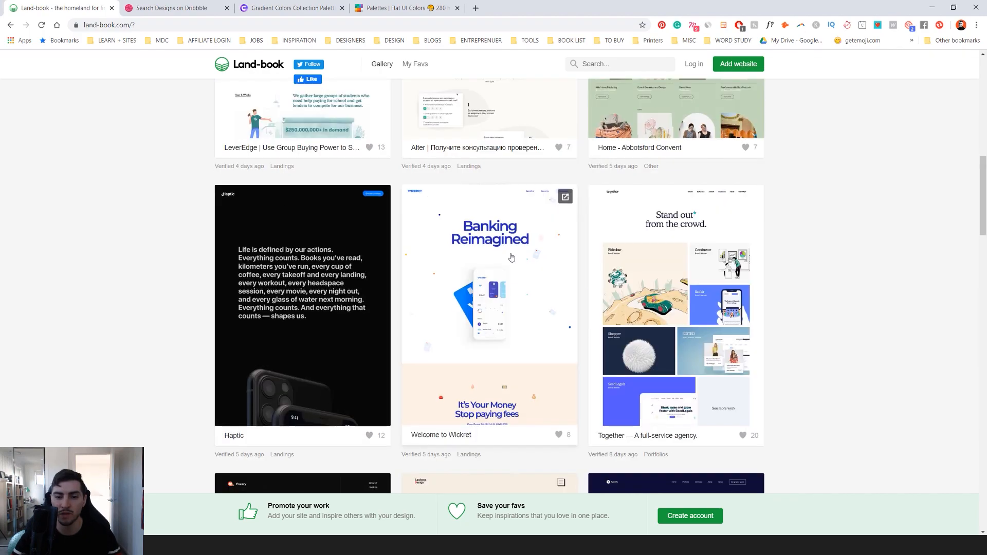
Step: Scroll the Land-book gallery to its footer and switch to the Dribbble 'ui' results
scroll(down, 3)
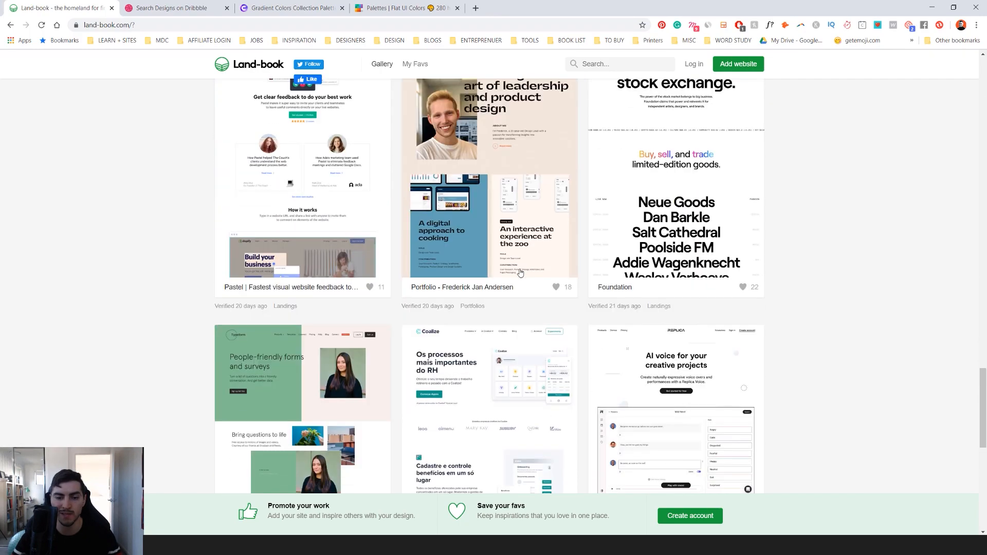
scroll(down, 3)
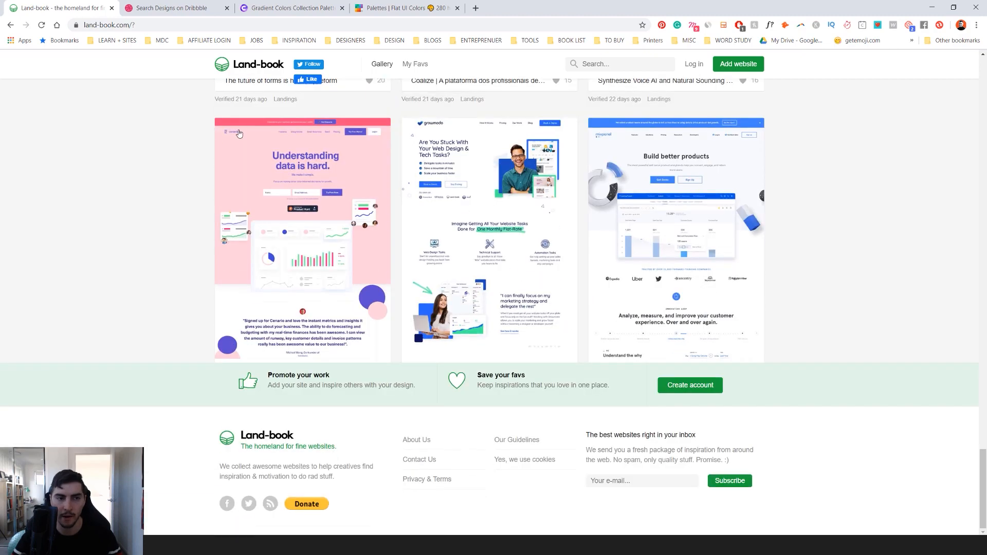
click(176, 7)
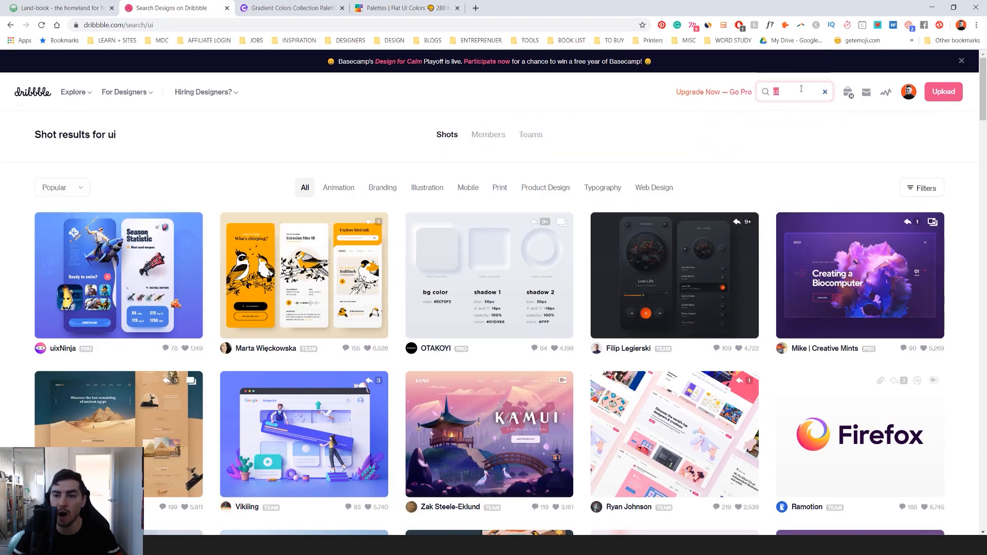
Step: Open the GOTOEGYPT travel landing page shot and scroll to its colour palette swatches
scroll(down, 3)
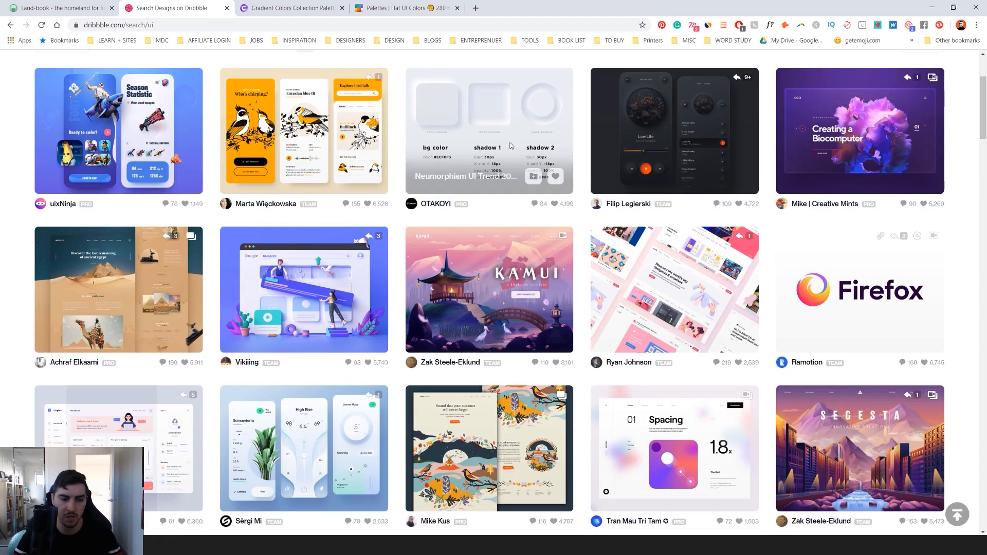
scroll(down, 3)
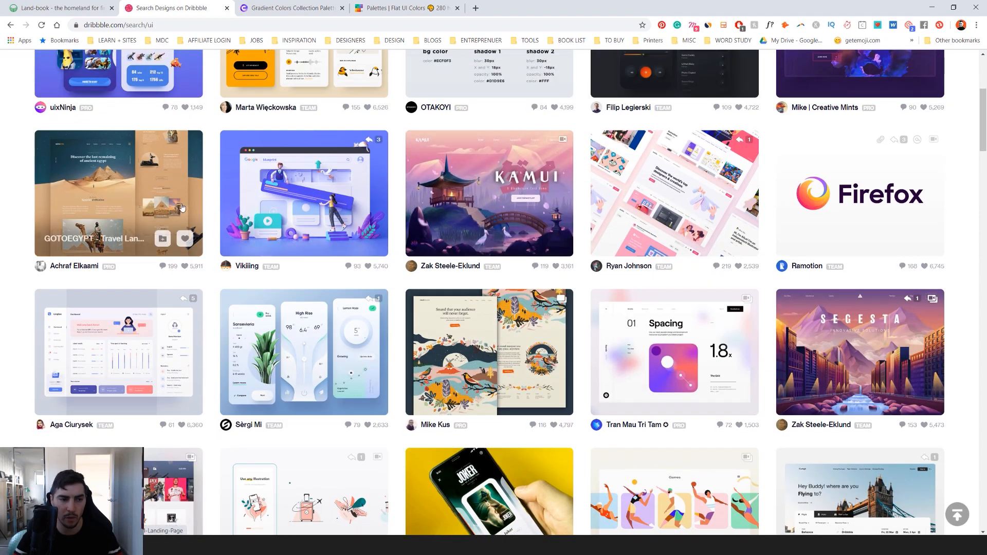
click(118, 194)
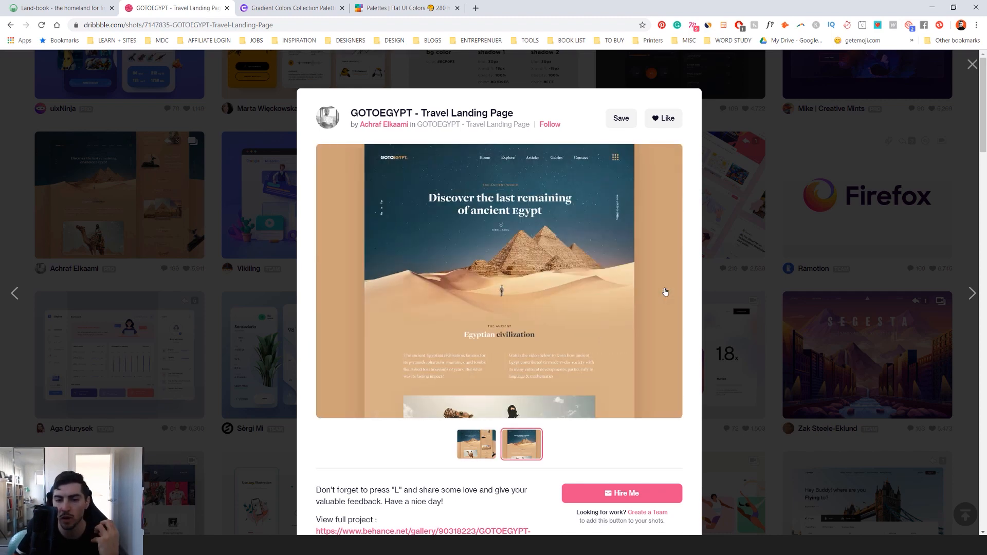
scroll(down, 3)
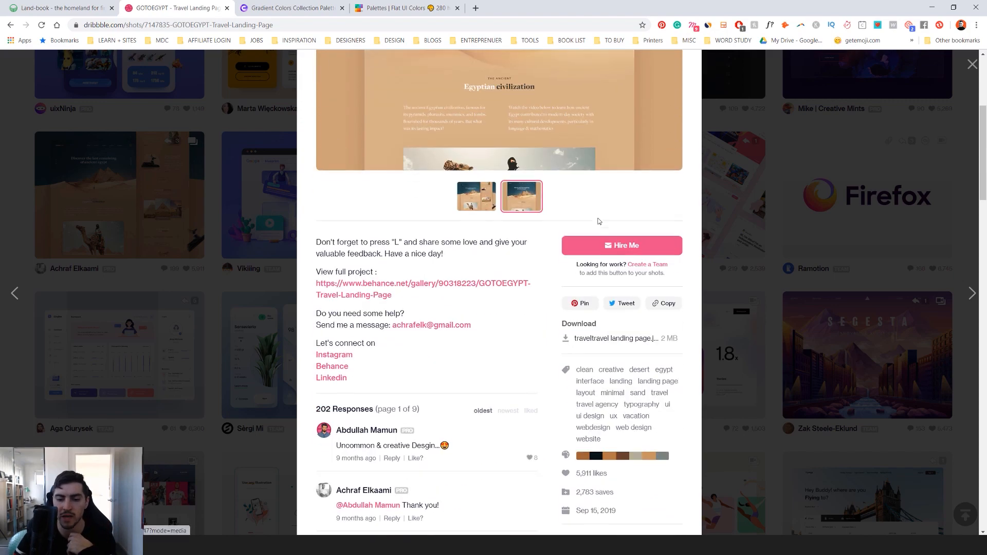
scroll(down, 3)
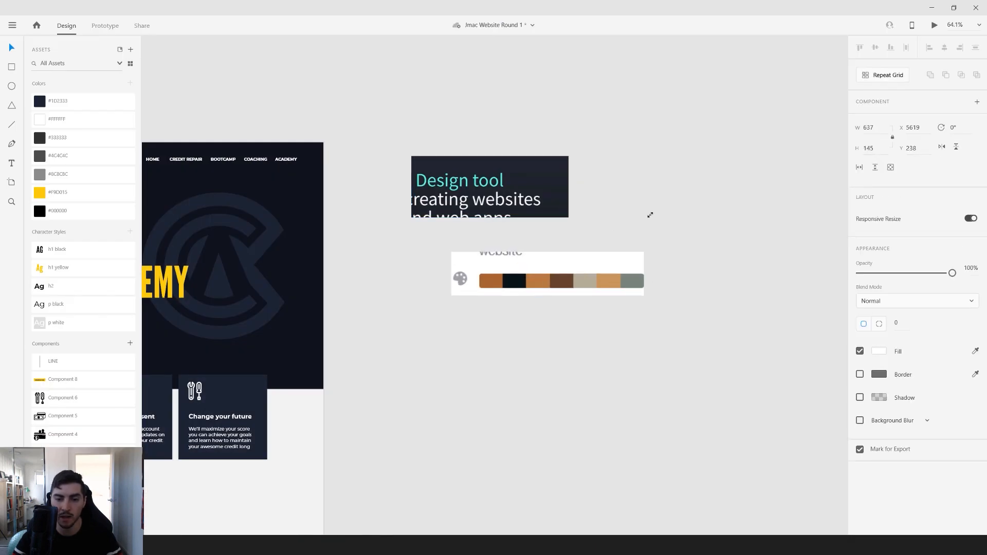
Step: Place the captured headline and palette screenshots on the XD canvas beside the Credit Academy artboard
click(547, 277)
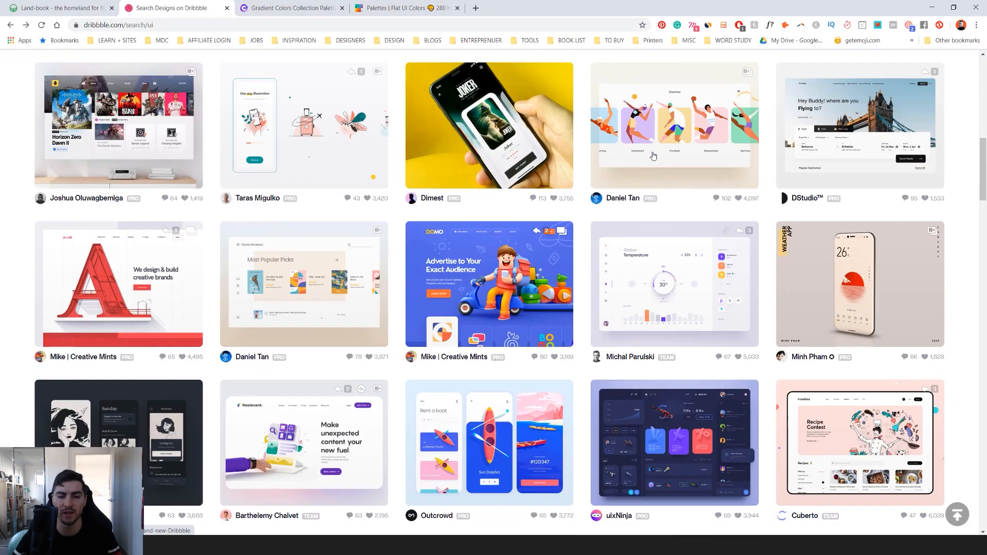
Step: Scroll further through Dribbble's ui shots and switch to the CoolHue gradient colours collection
scroll(down, 3)
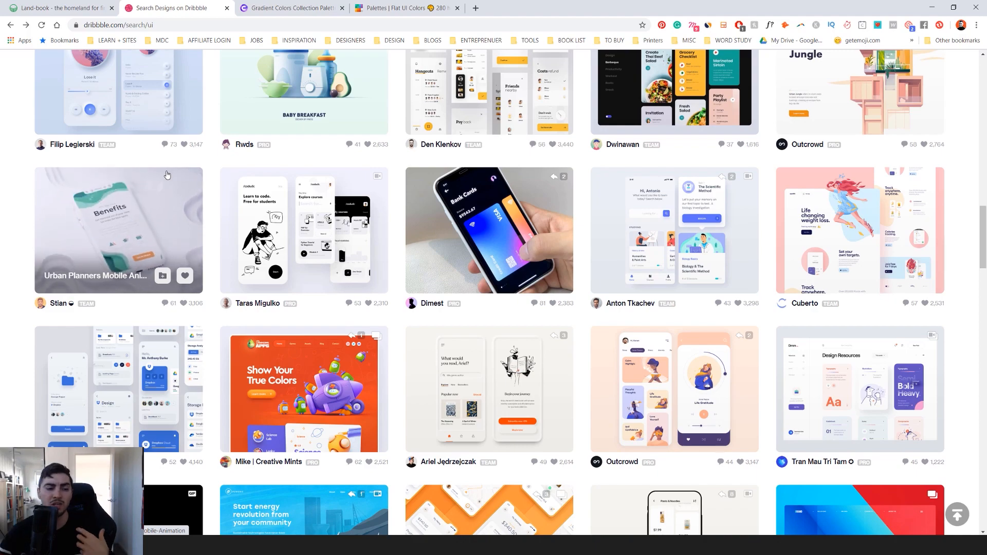
scroll(down, 3)
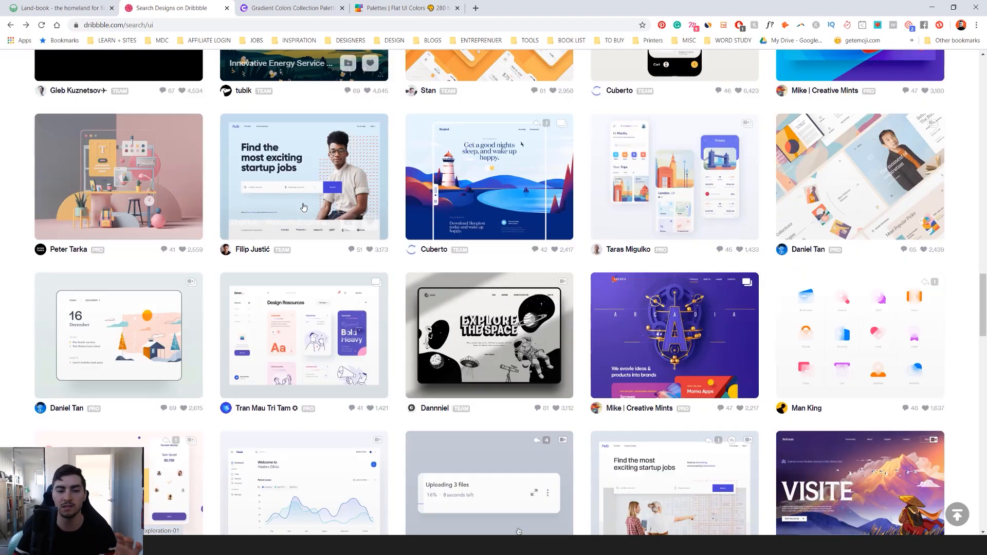
scroll(down, 3)
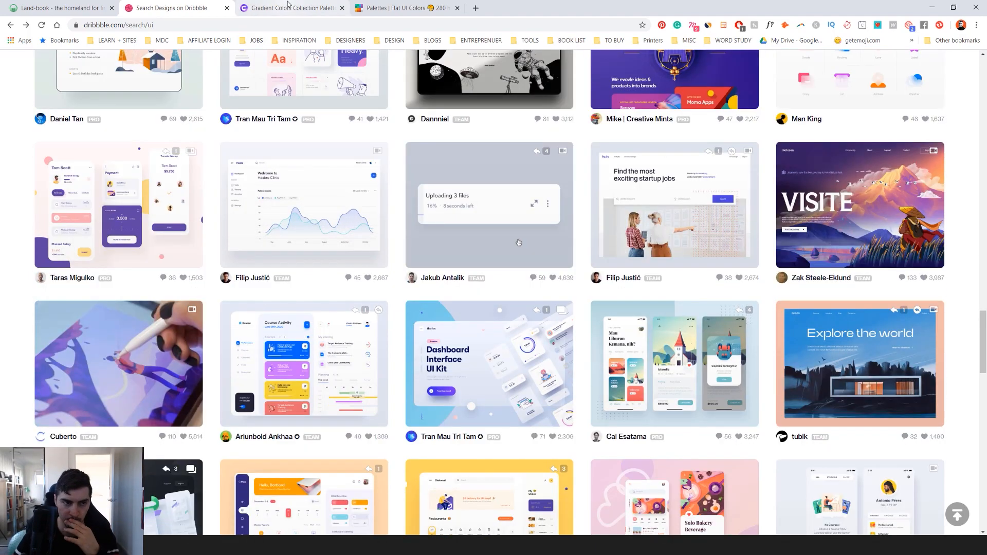
click(290, 8)
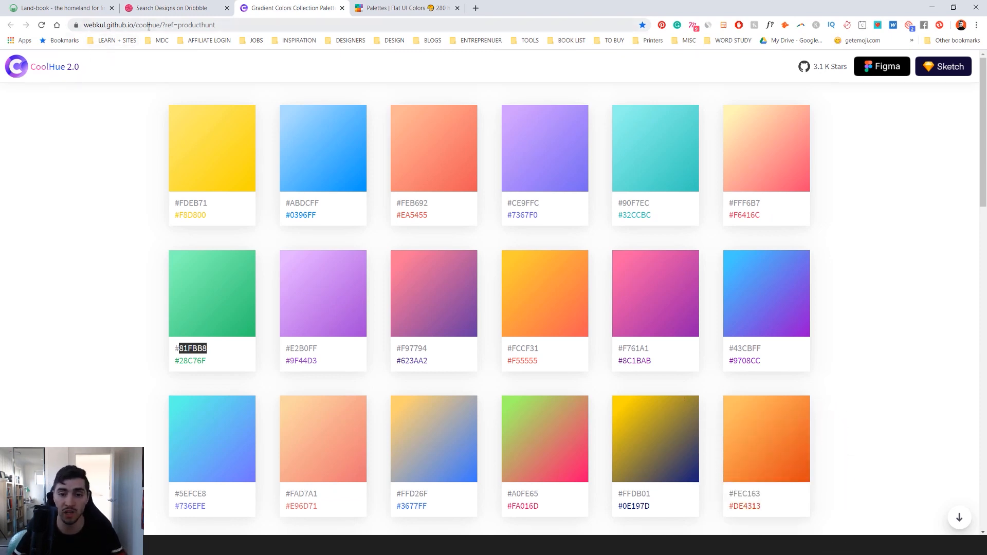
Step: Browse CoolHue 2.0's gradients with hex codes, then move to the Flat UI Colors palettes page
scroll(down, 3)
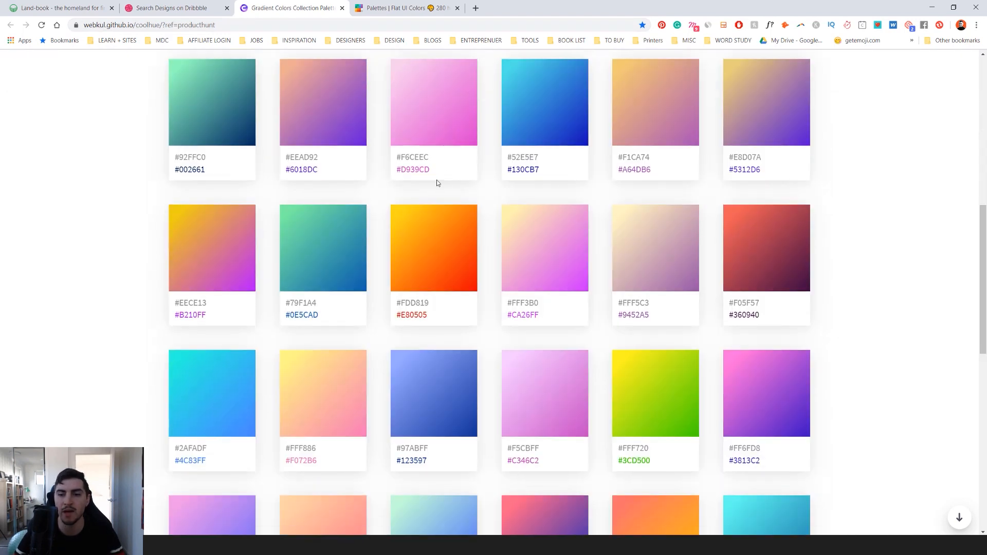
scroll(down, 3)
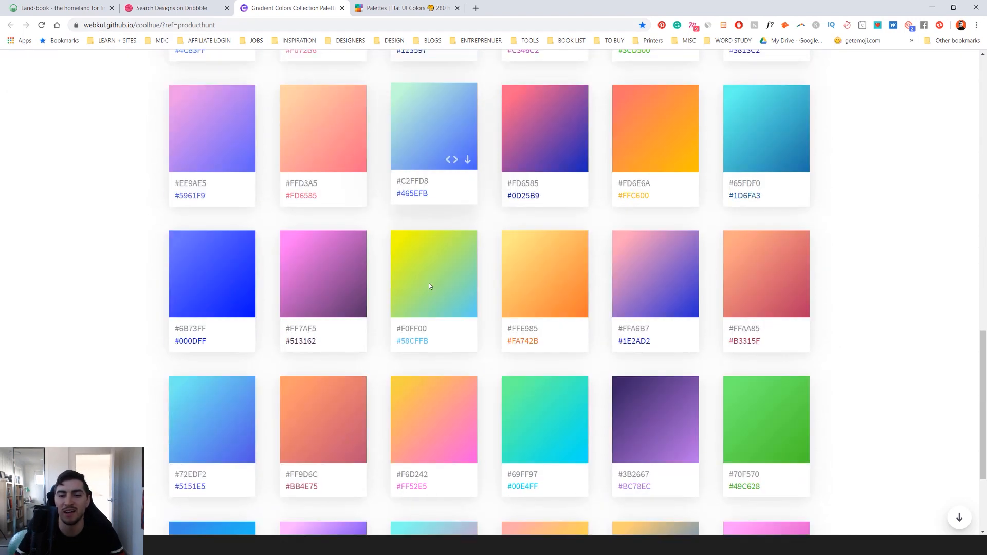
scroll(down, 3)
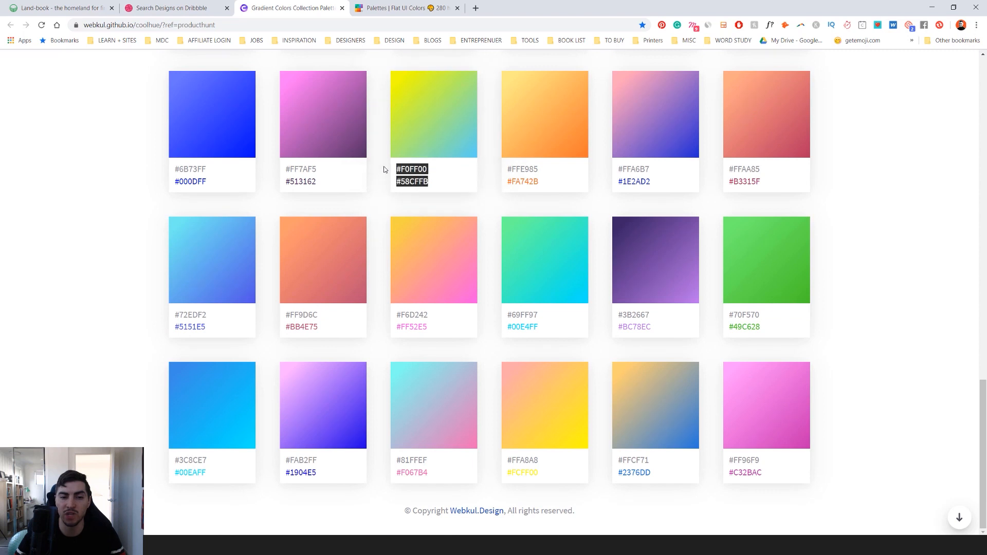
mouse_move(466, 147)
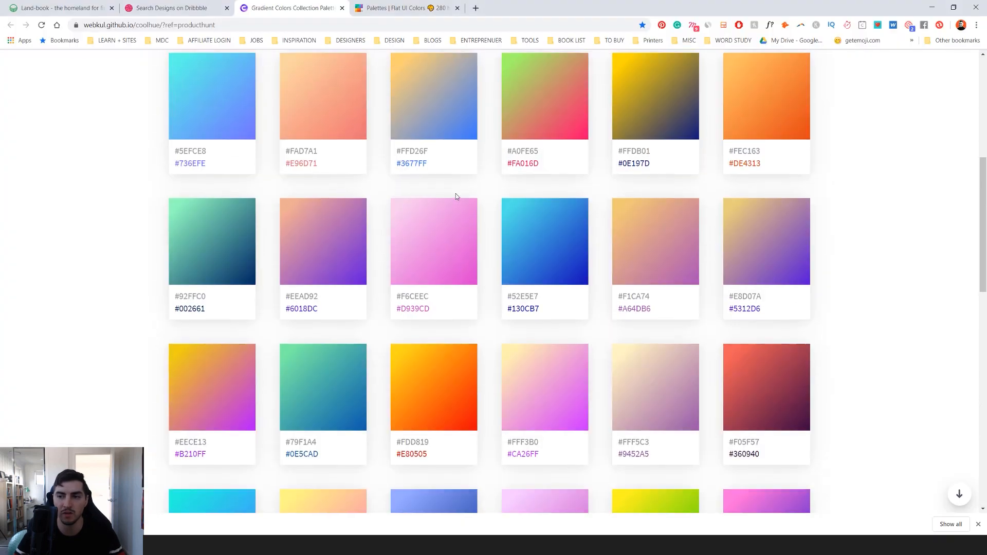
click(406, 7)
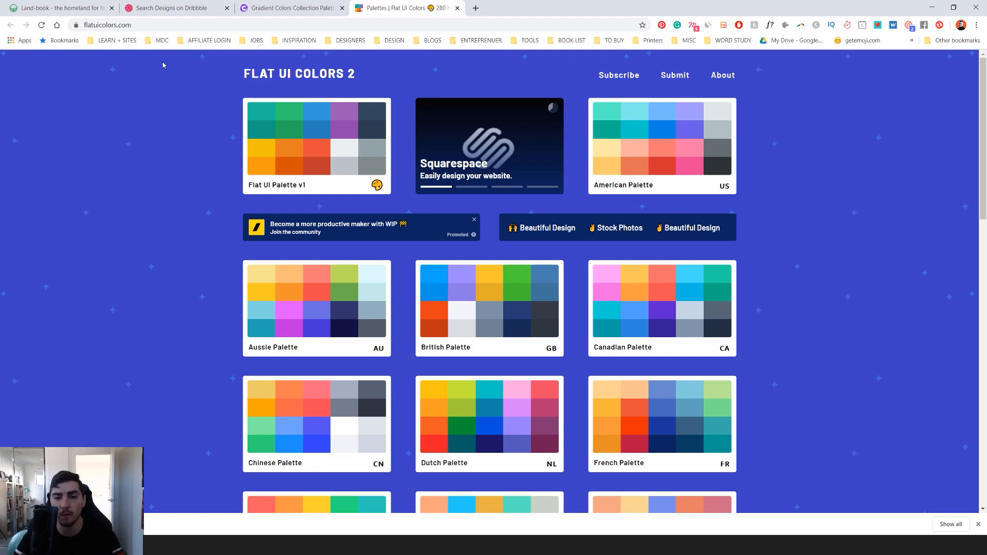
Step: Open the Aussie Palette's twenty swatches on Flat UI Colors, then return to Adobe XD
scroll(down, 3)
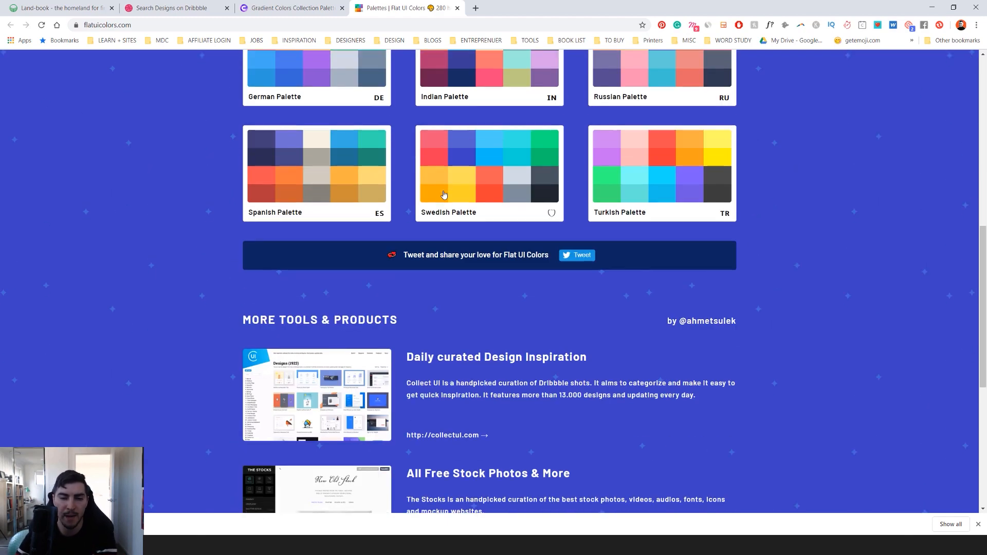
scroll(down, 3)
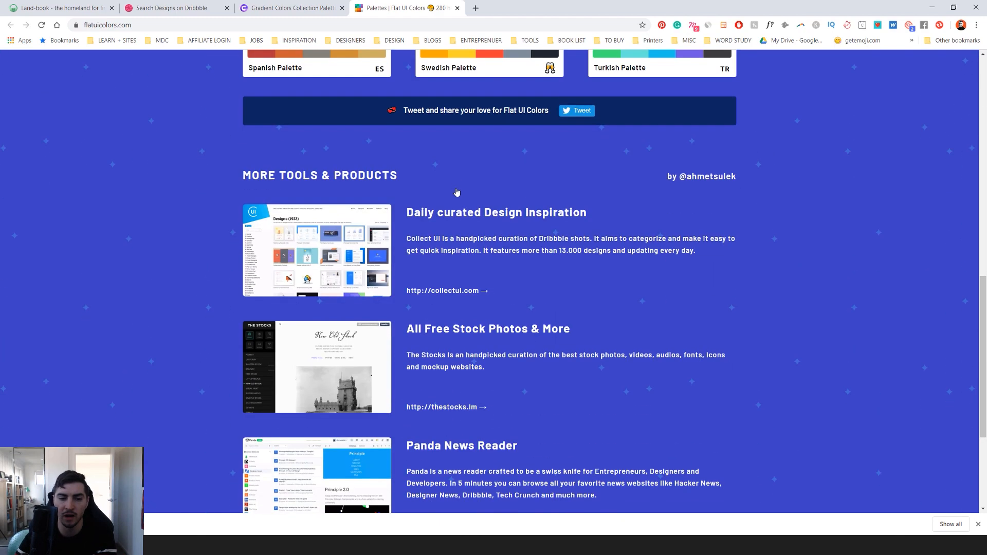
scroll(up, 3)
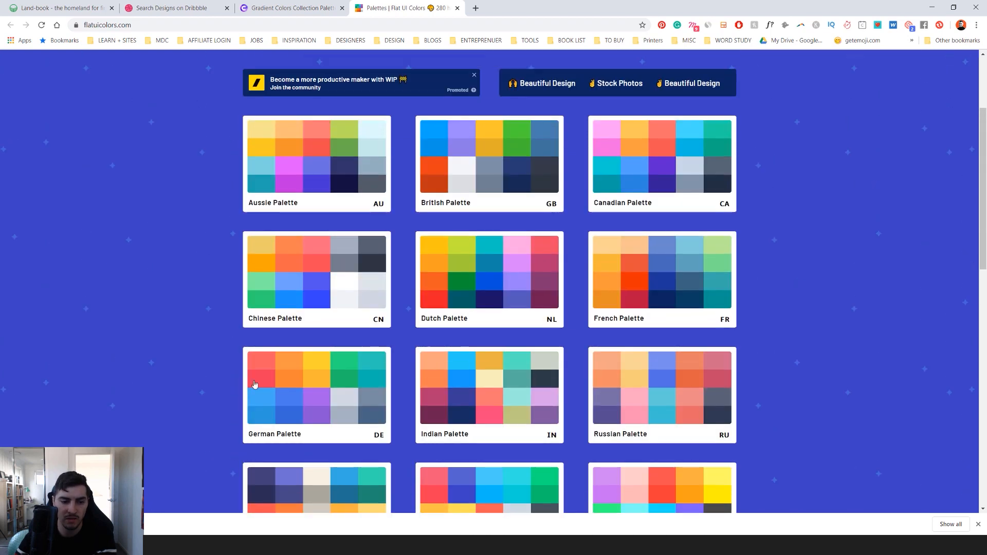
scroll(down, 3)
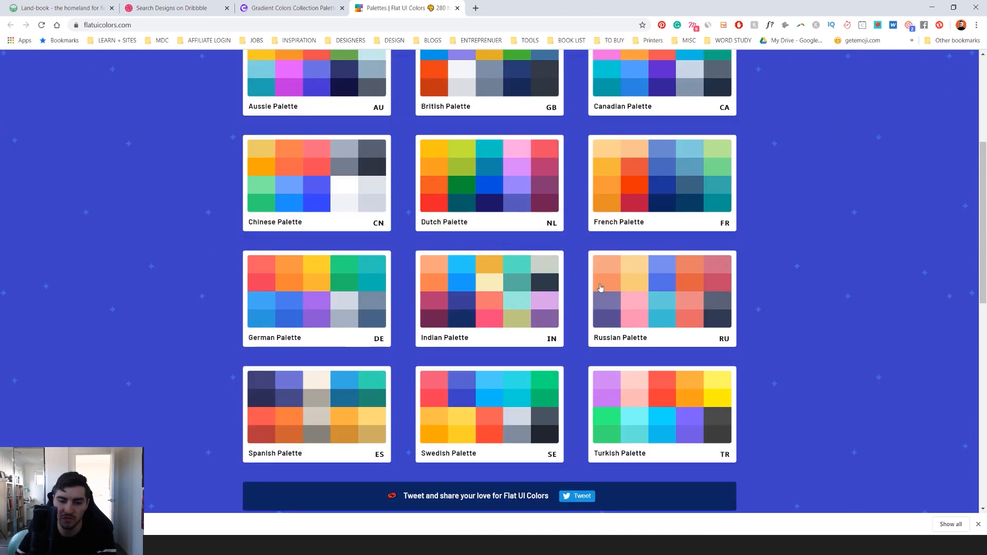
mouse_move(276, 419)
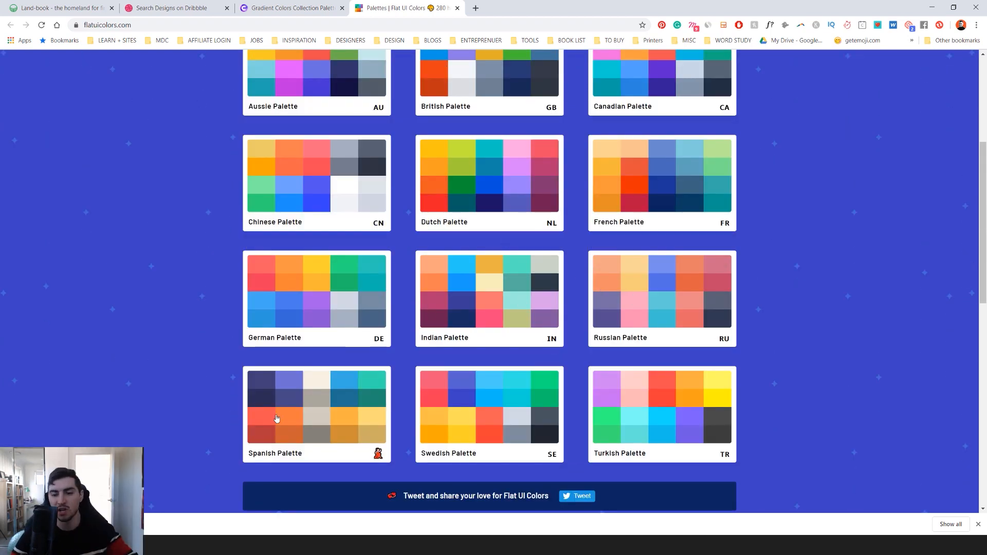
scroll(up, 3)
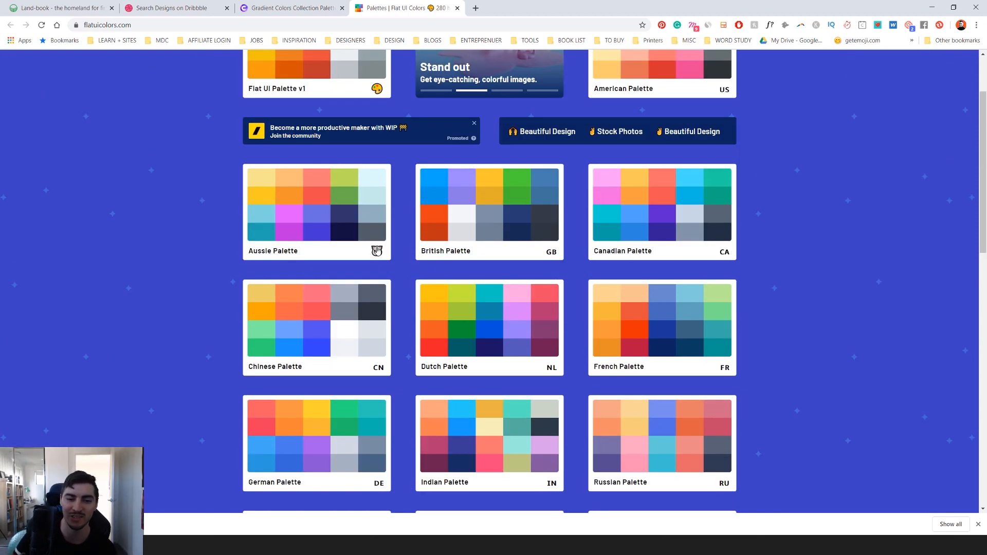
click(315, 210)
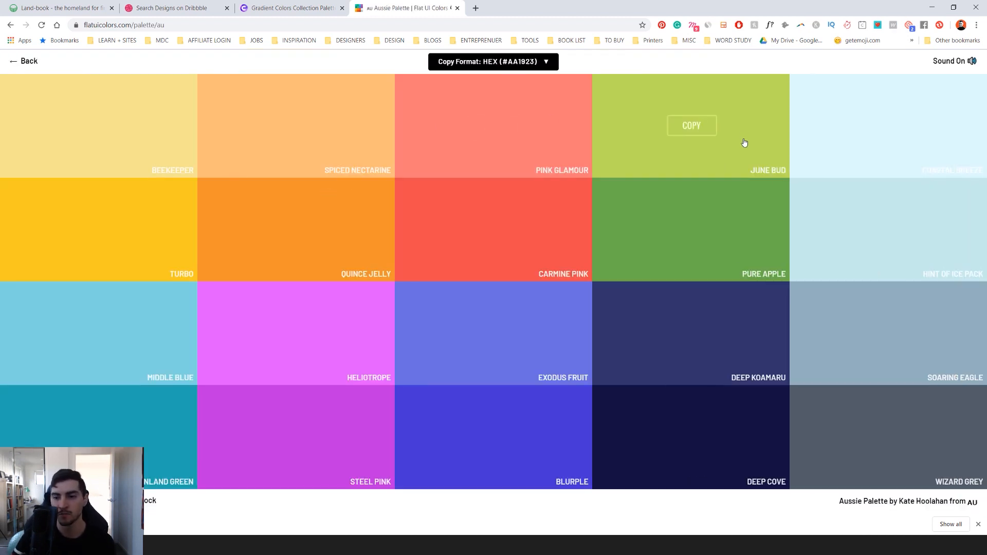
mouse_move(599, 291)
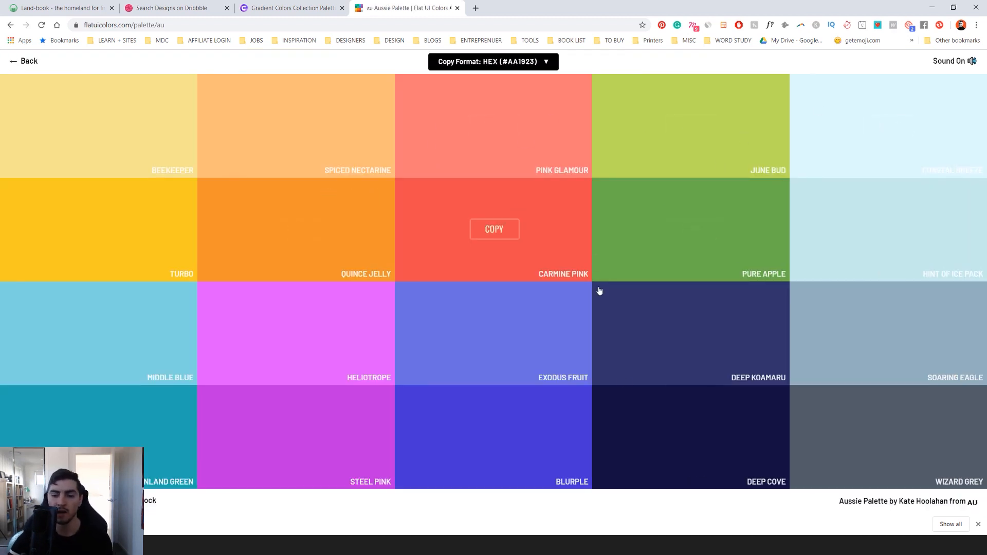
mouse_move(691, 333)
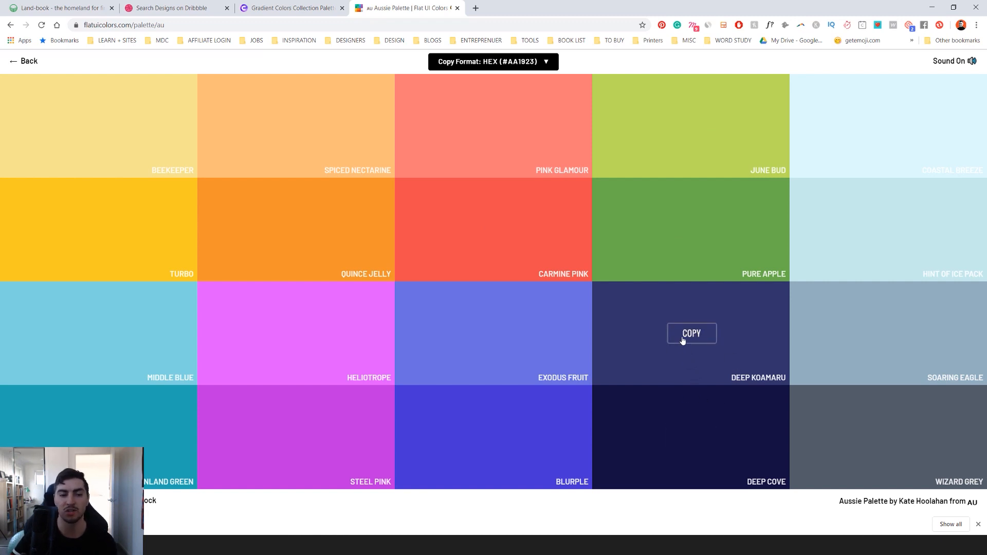
mouse_move(711, 321)
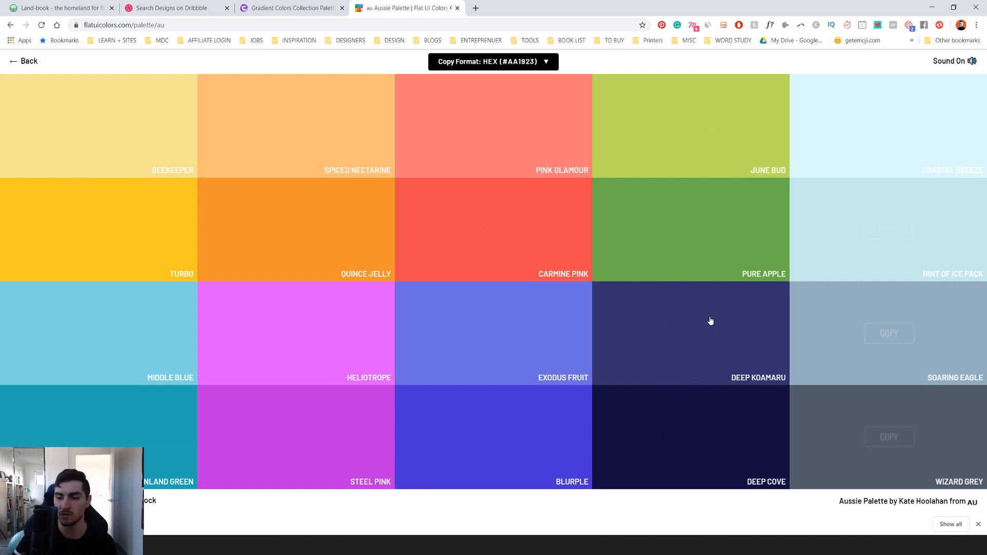
mouse_move(617, 400)
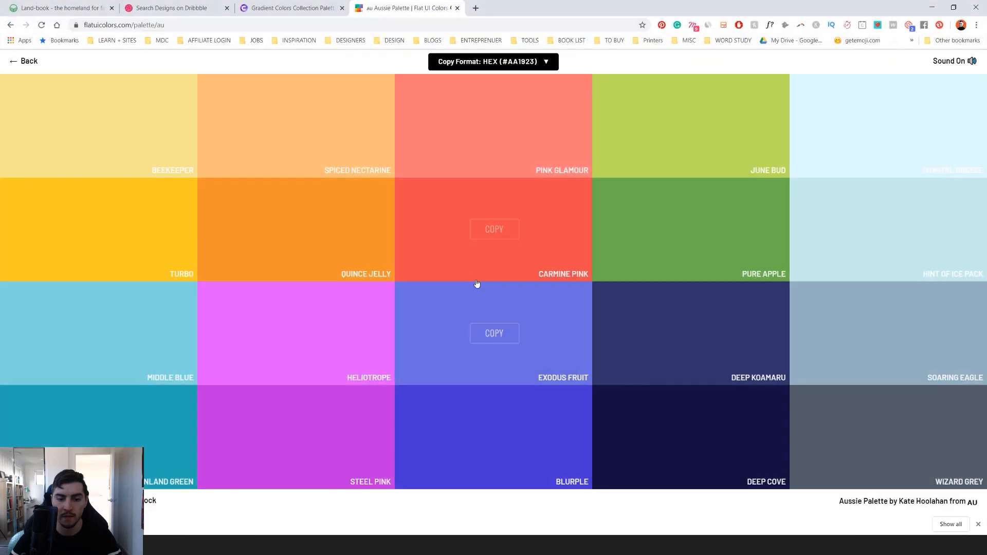
click(60, 8)
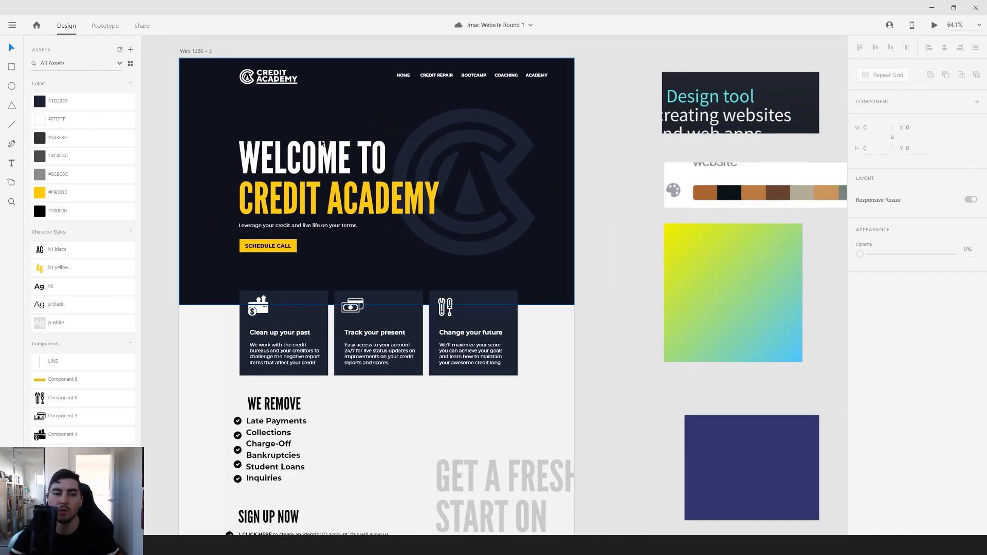
Step: Zoom over the artboard to the dark navy rectangle beside the hero section
scroll(down, 3)
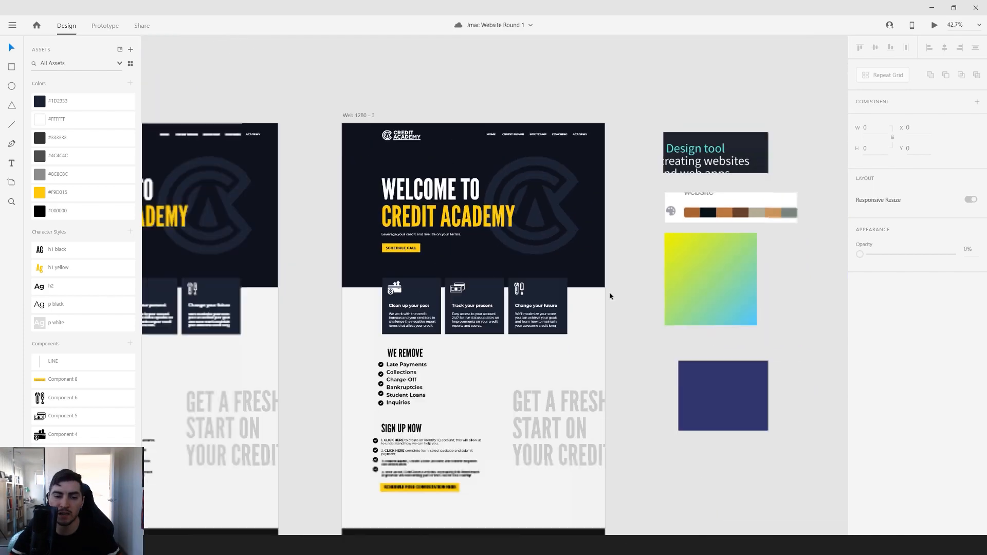
scroll(down, 3)
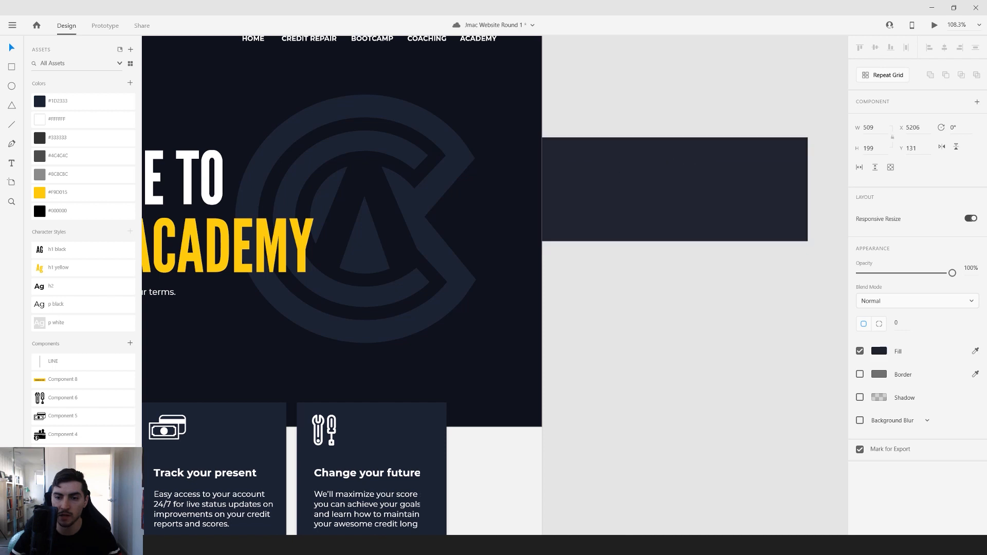
Step: Save the dark rectangle's navy fill as a new swatch in the document's colour assets
click(879, 352)
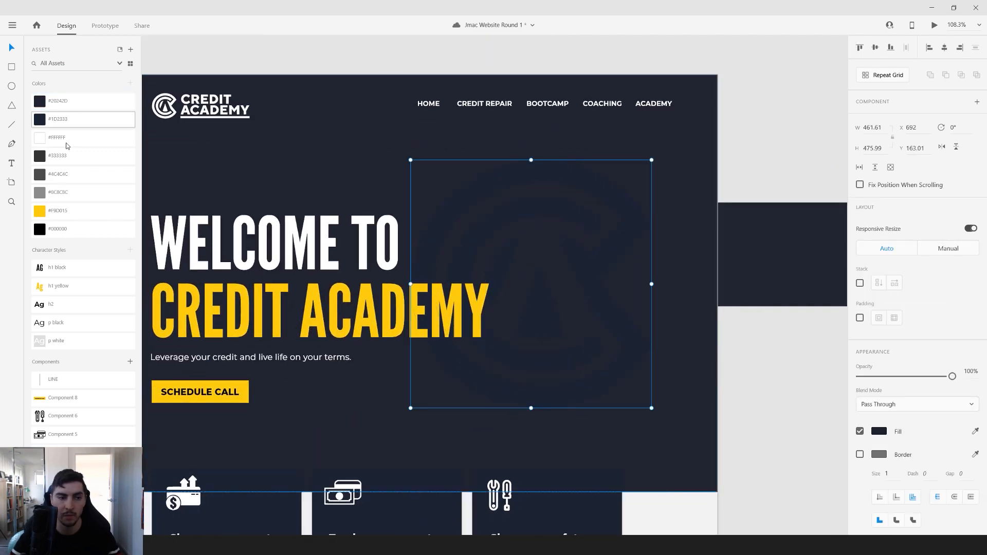
click(82, 137)
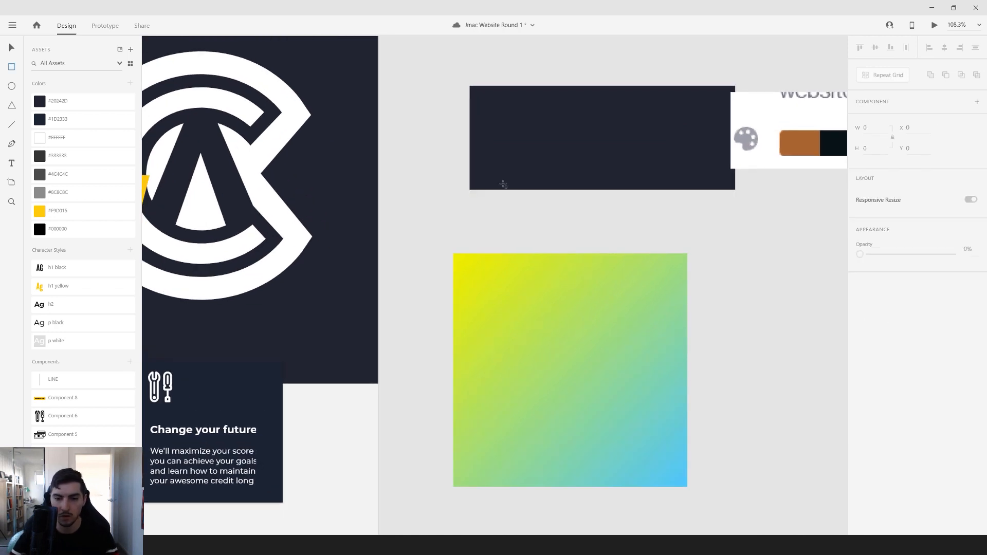
Step: Draw a small sample square, eyedrop the gradient's colours into it and save them as document swatches
click(473, 219)
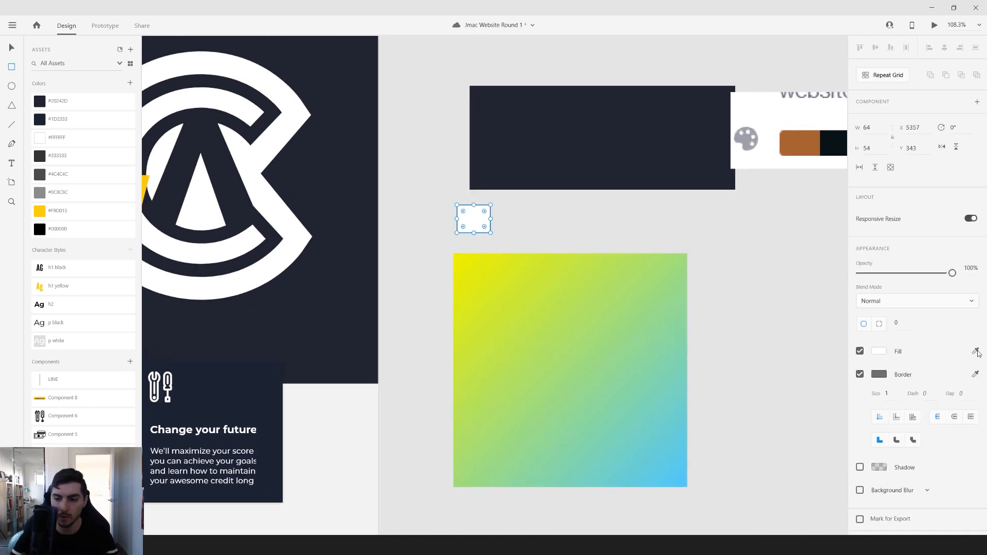
click(879, 351)
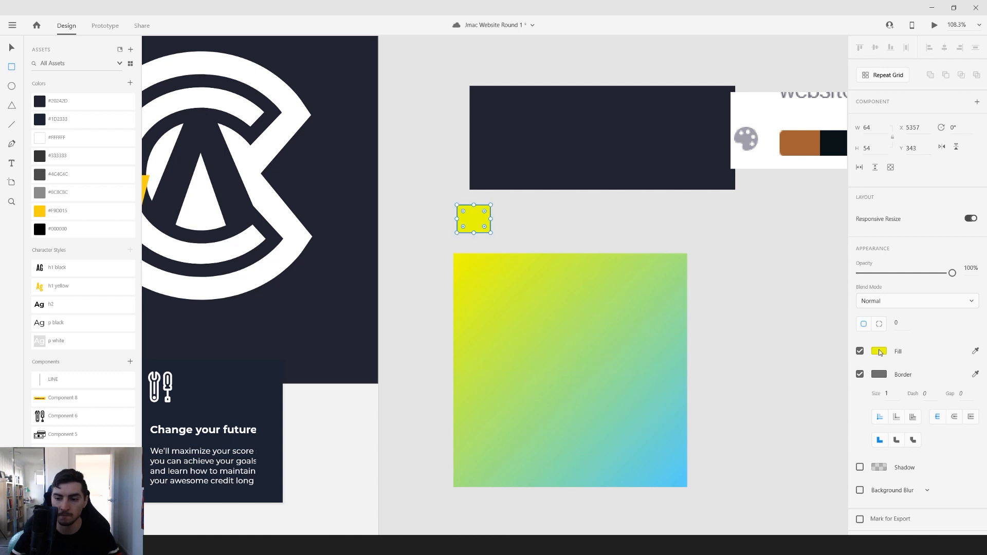
click(878, 352)
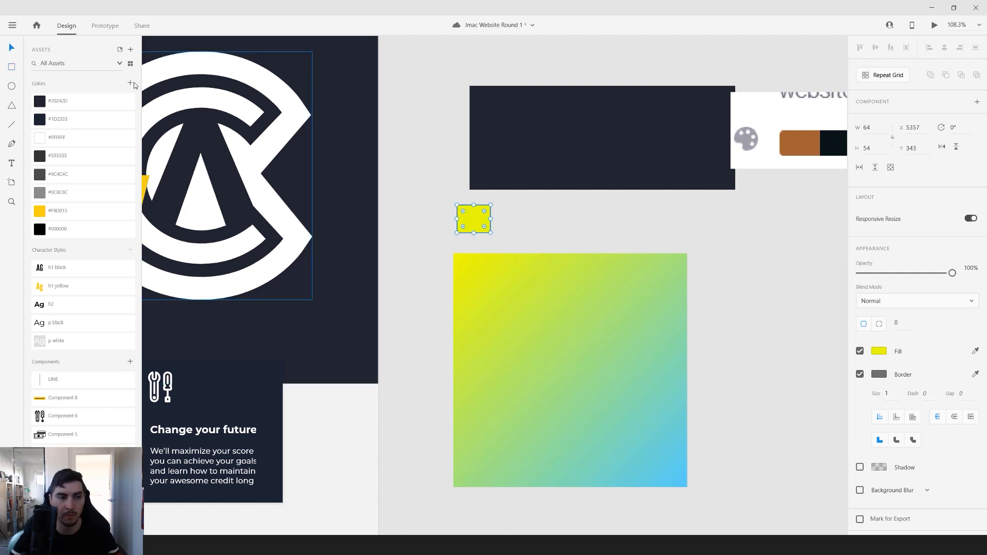
click(130, 83)
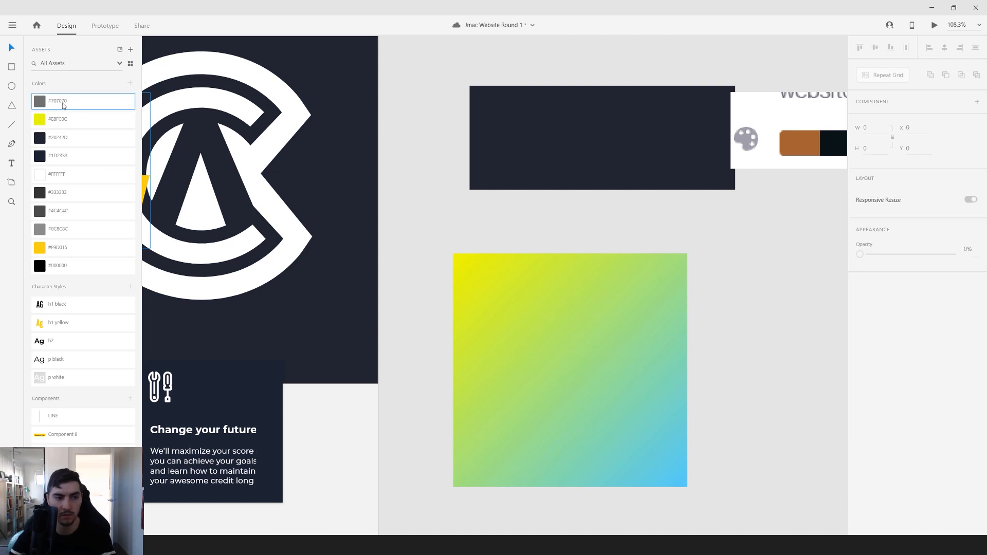
Step: Delete the stray #707070 grey swatch and add the light blue to the colour assets
right_click(82, 101)
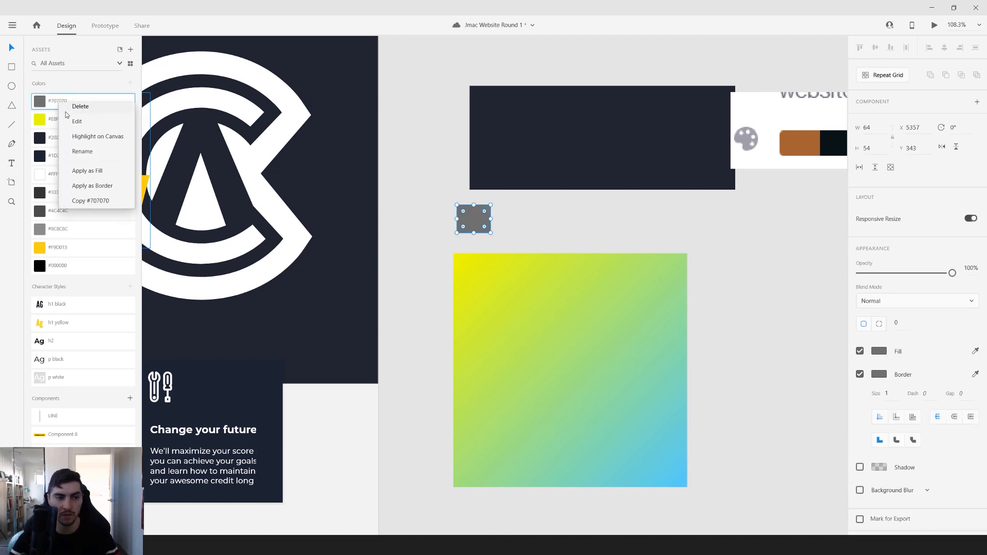
click(80, 106)
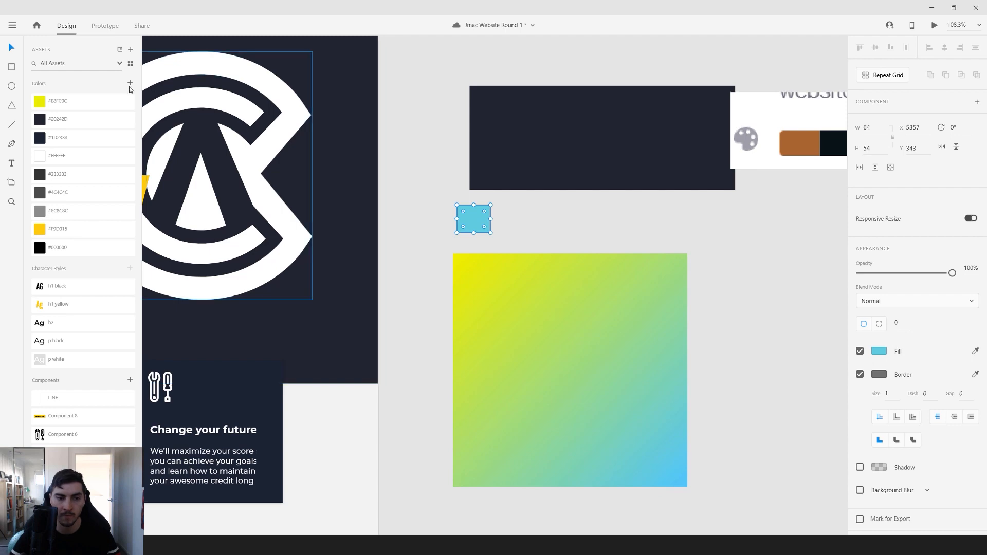
right_click(40, 101)
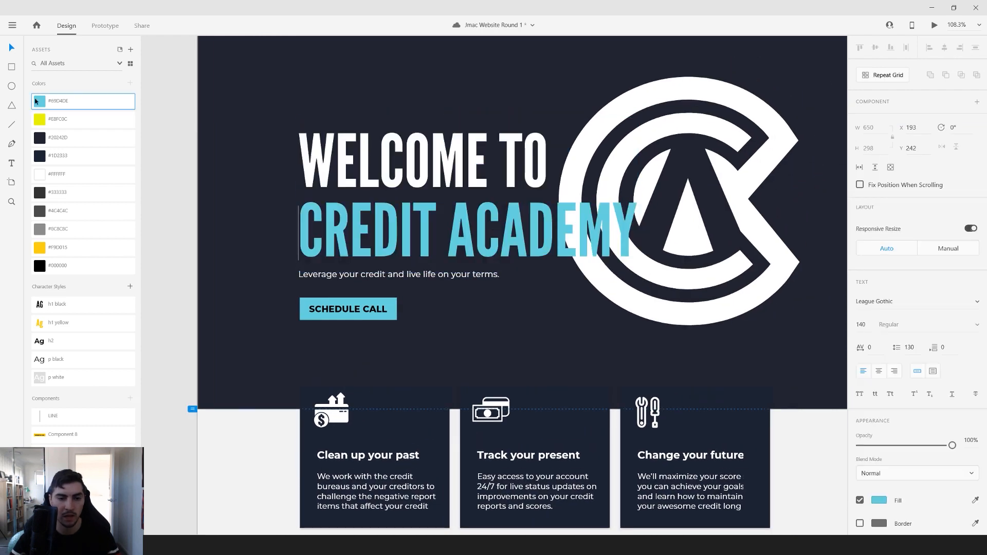
Step: Fill the CREDIT ACADEMY headline with the saved light blue and select the Schedule Call button
click(82, 119)
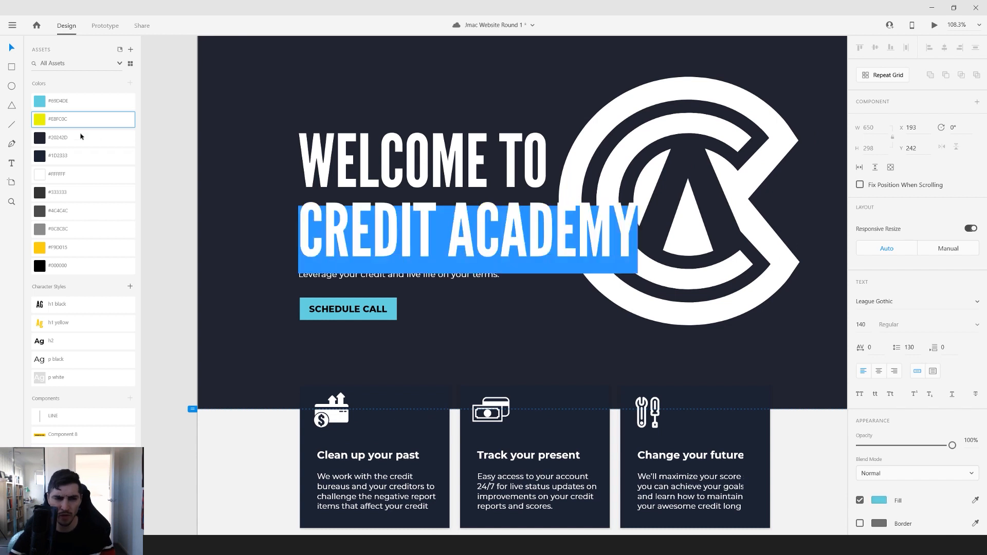
click(348, 308)
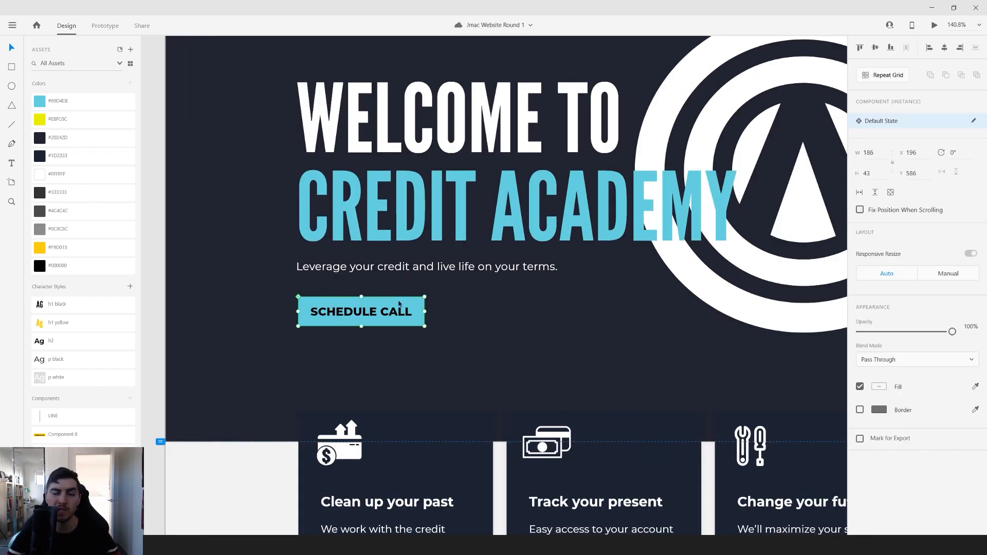
mouse_move(459, 302)
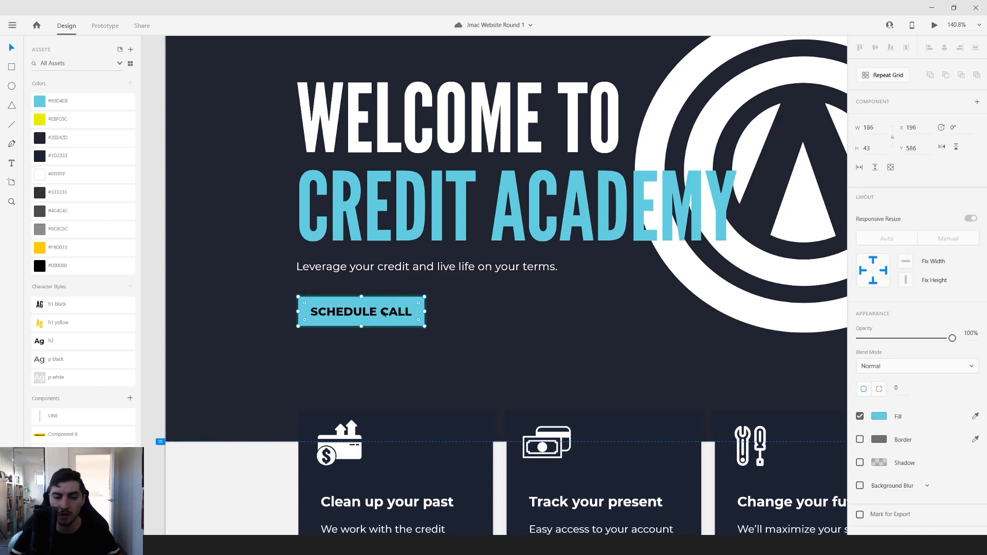
mouse_move(341, 301)
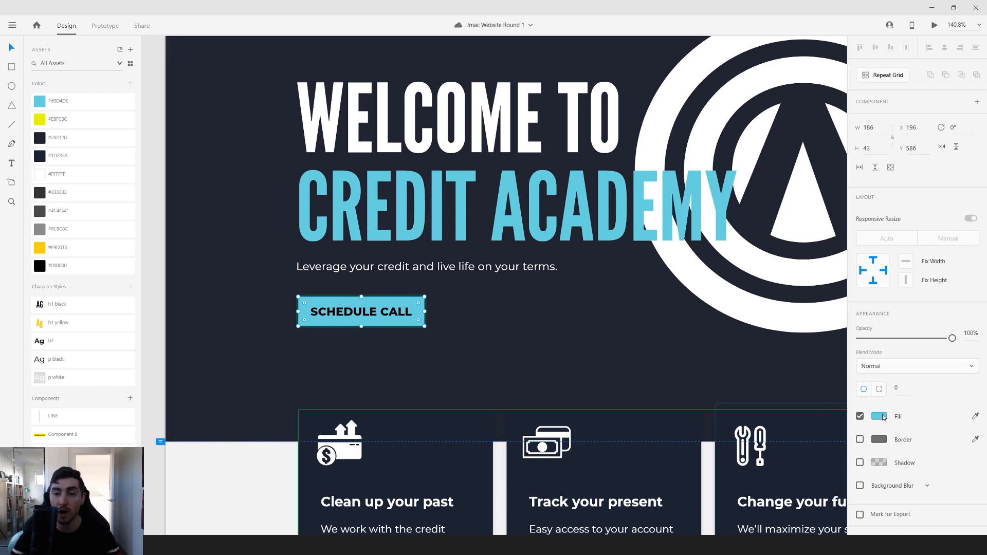
Step: Change the Schedule Call button's fill from Solid Color to Linear Gradient
click(879, 417)
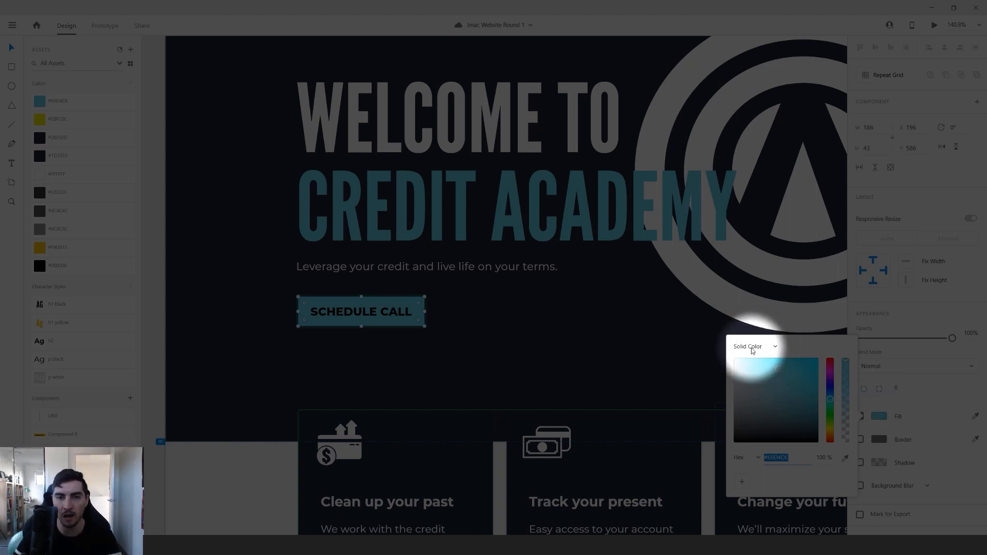
click(754, 346)
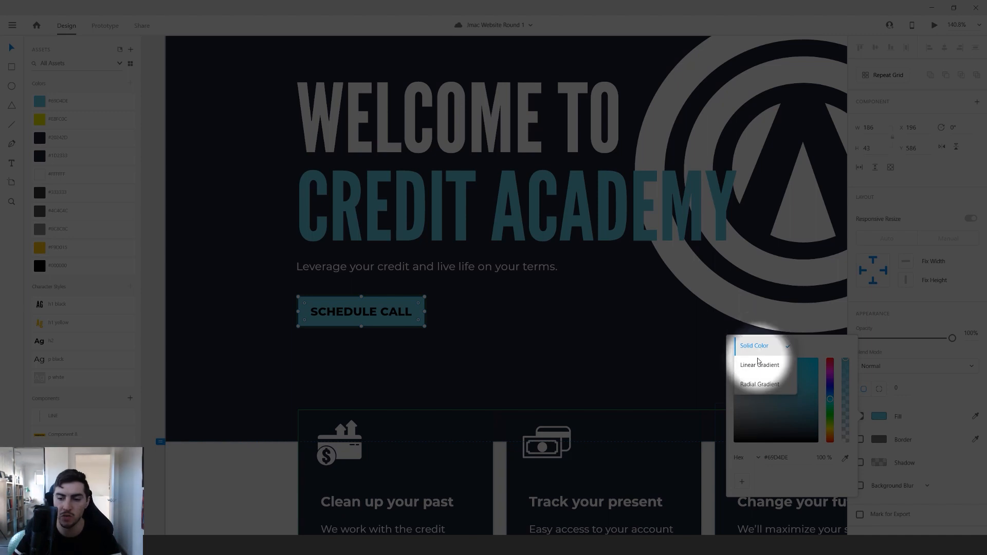
click(759, 364)
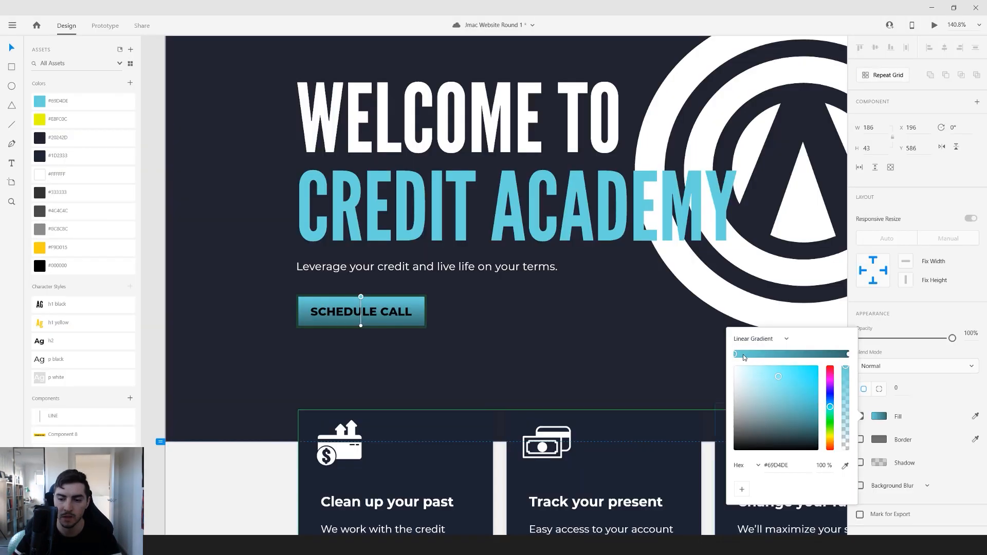
mouse_move(837, 365)
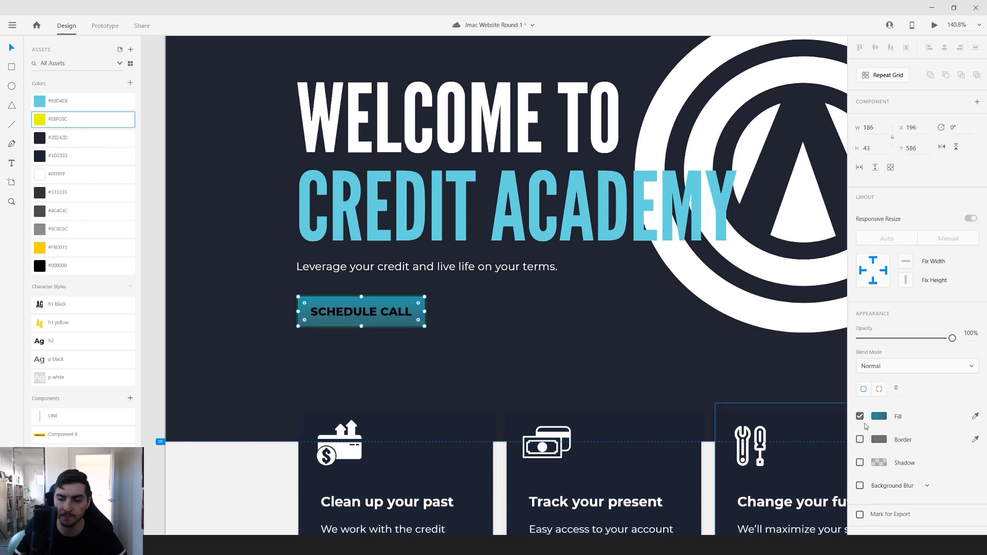
Step: Adjust the gradient stops to run from light blue to yellow-green, viewing values as RGB
click(879, 416)
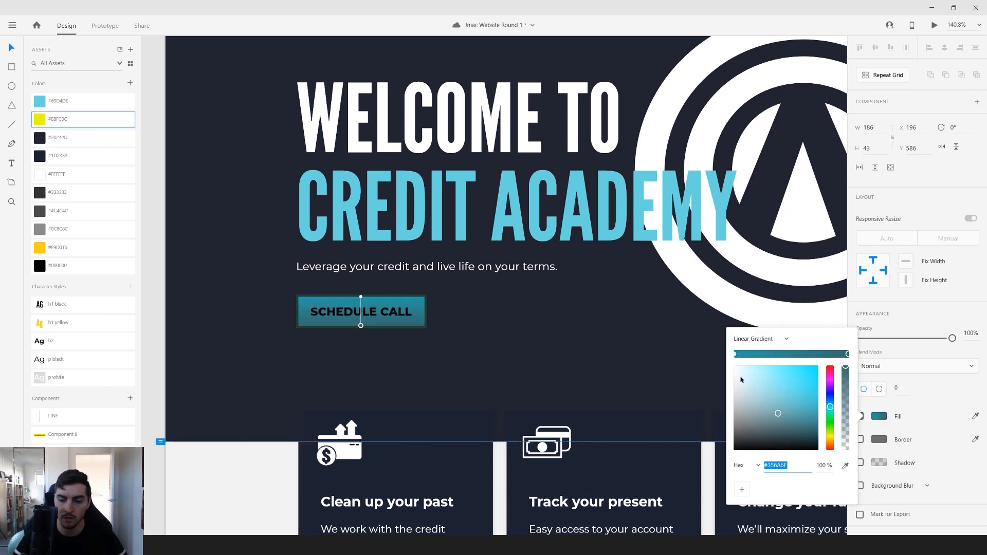
click(747, 465)
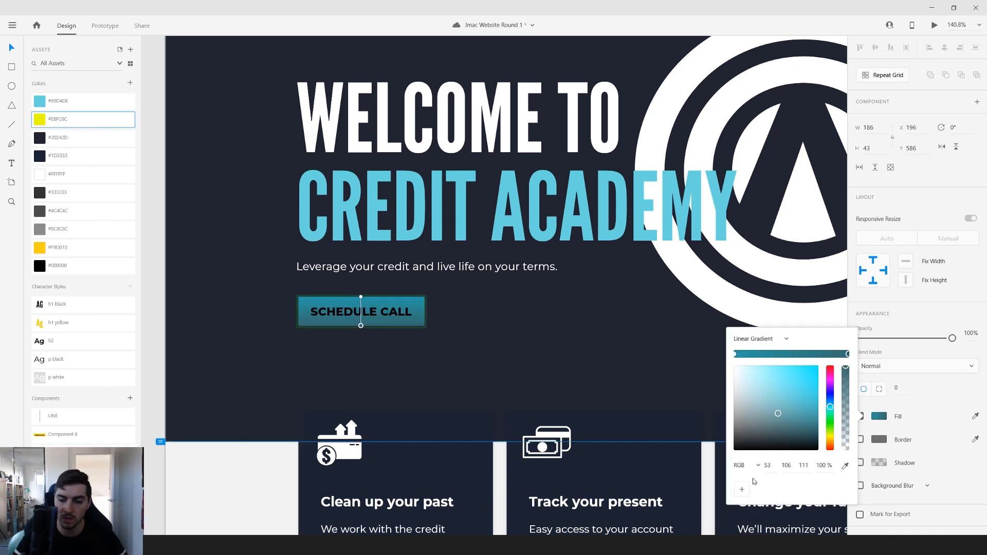
click(745, 465)
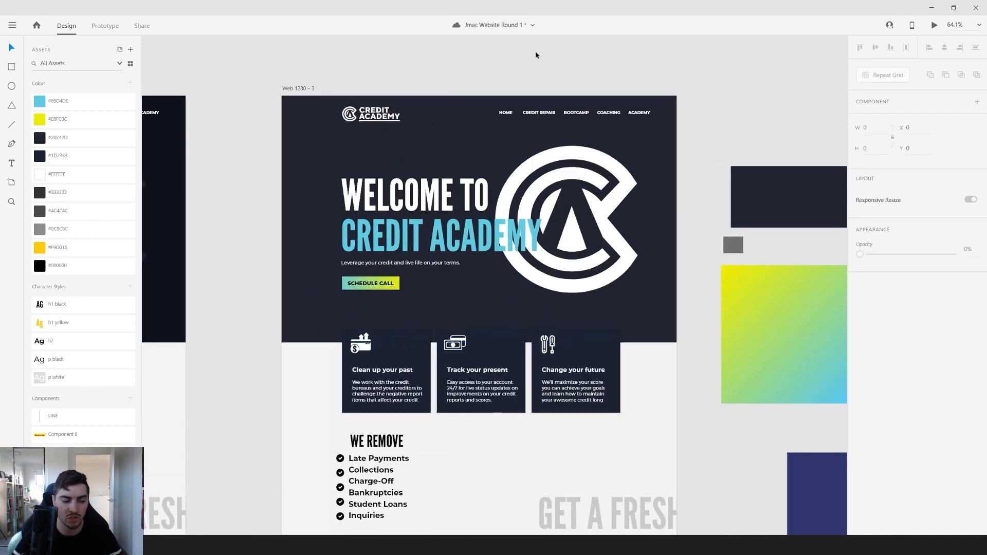
Step: Zoom out to the whole artboard and save the recoloured Credit Academy document
scroll(down, 3)
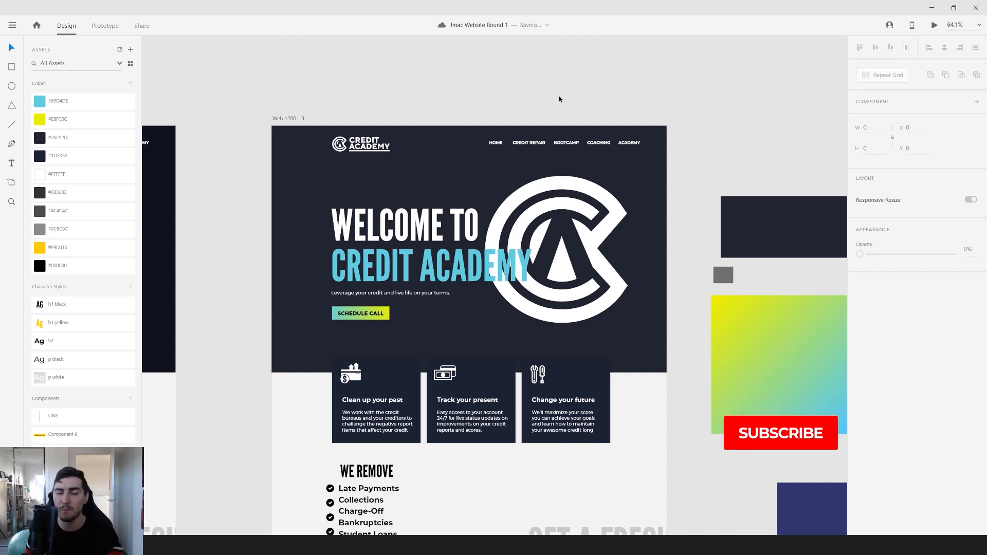
click(781, 433)
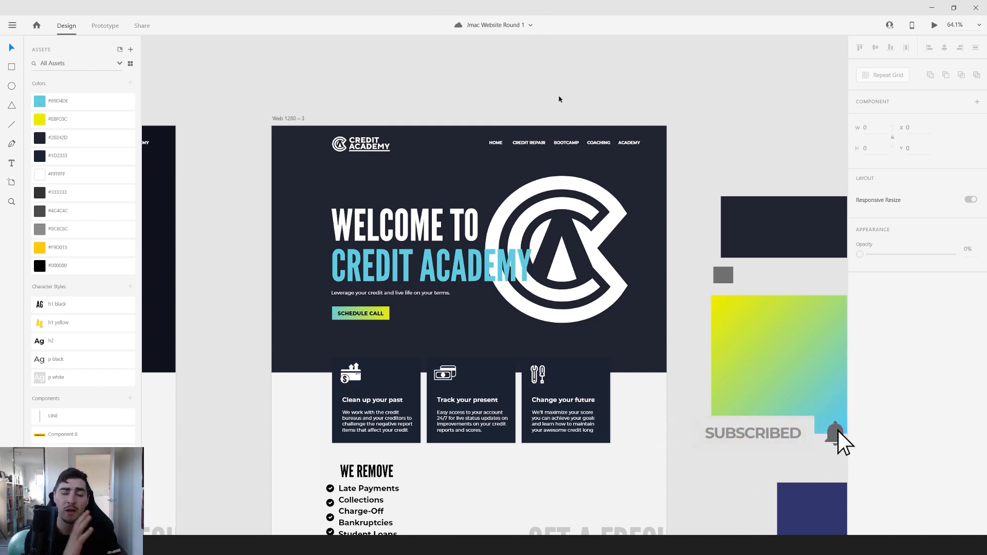